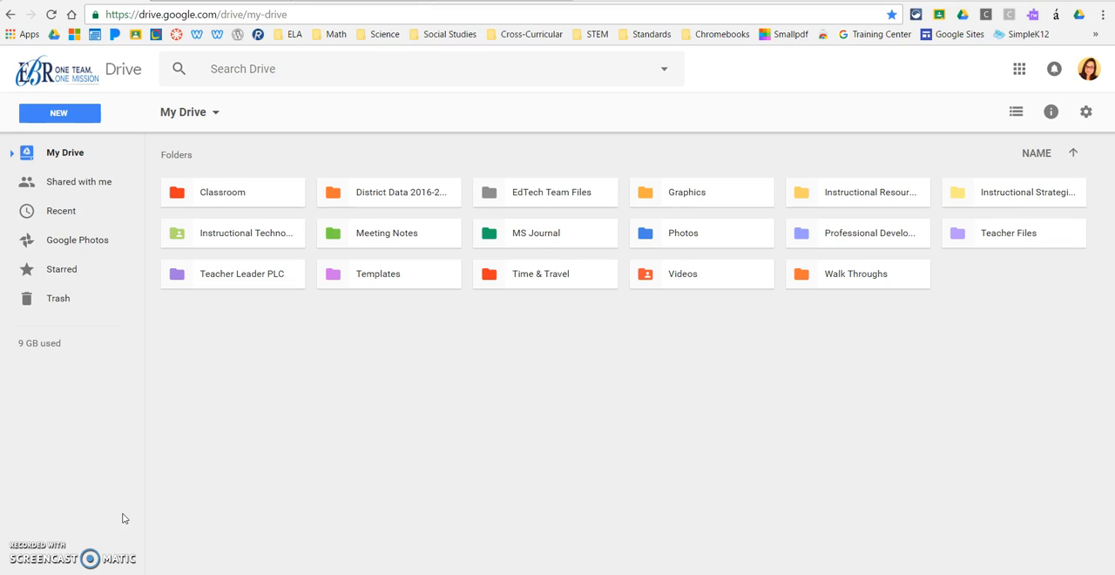
pyautogui.moveTo(560, 363)
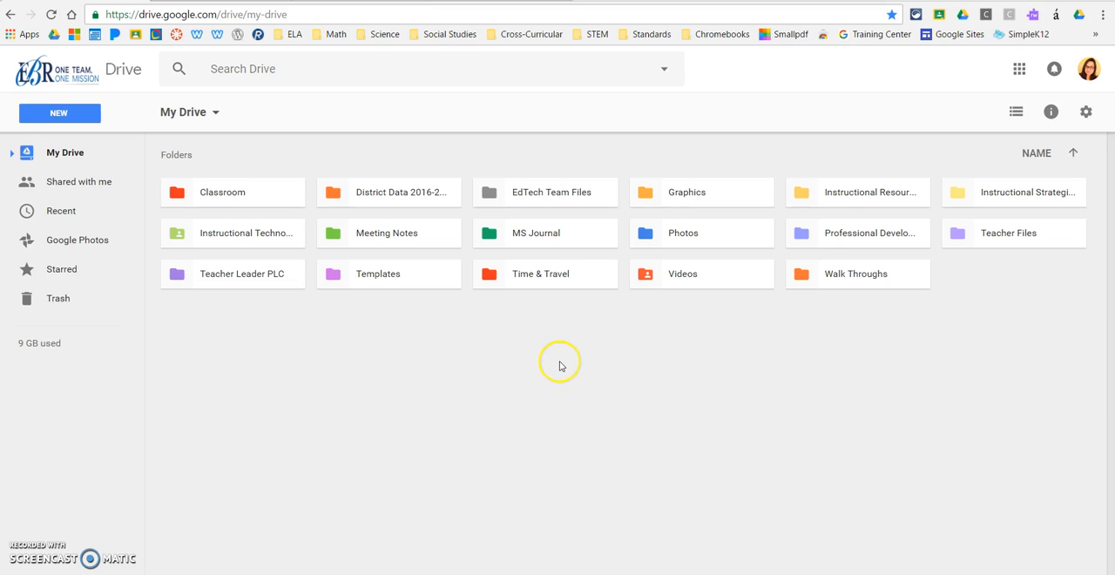
pyautogui.moveTo(843, 356)
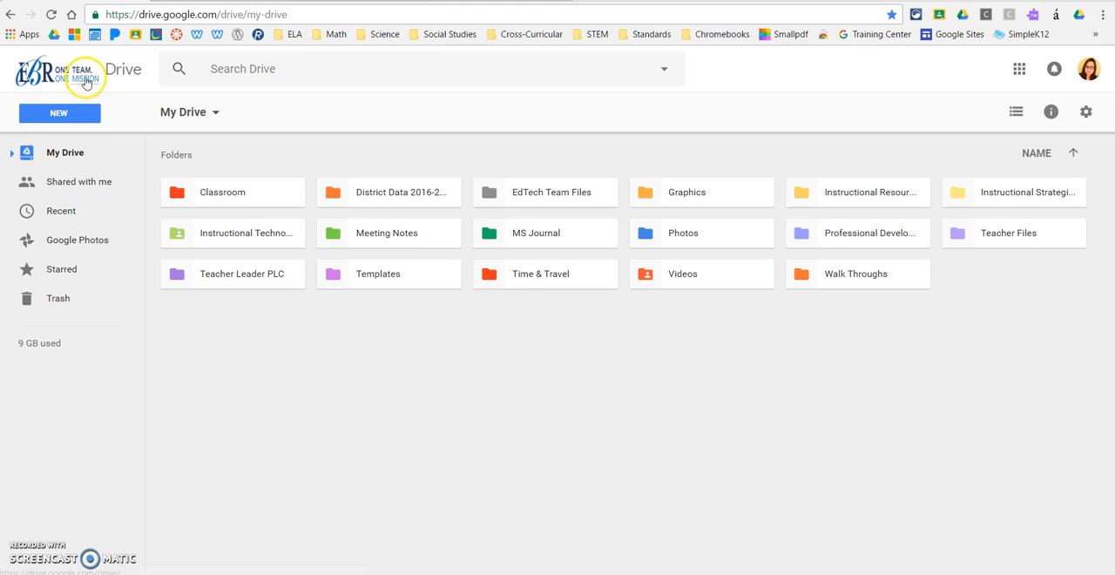
pyautogui.moveTo(33, 68)
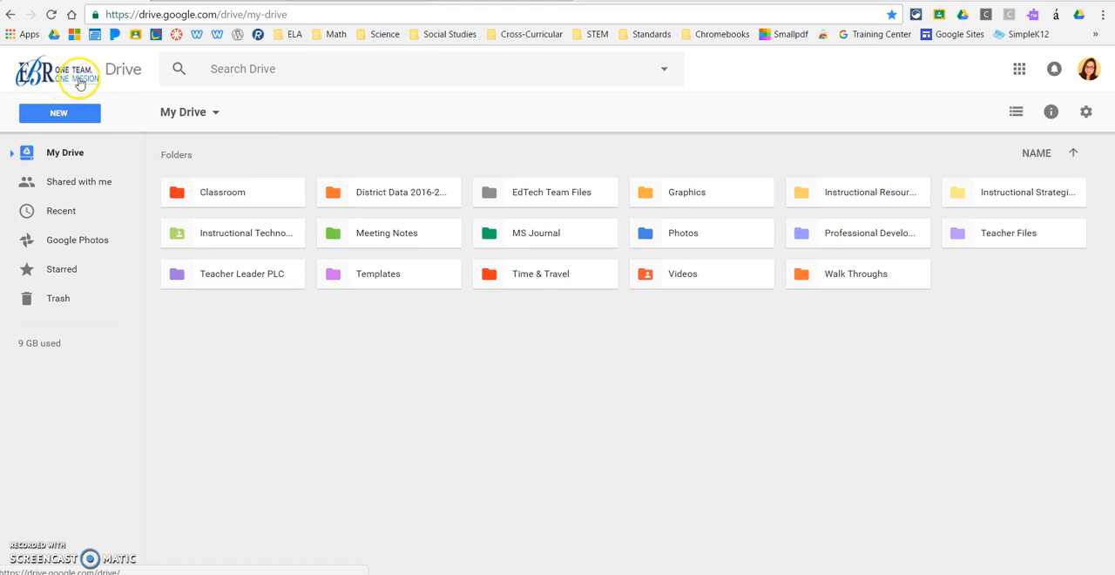
pyautogui.moveTo(751, 110)
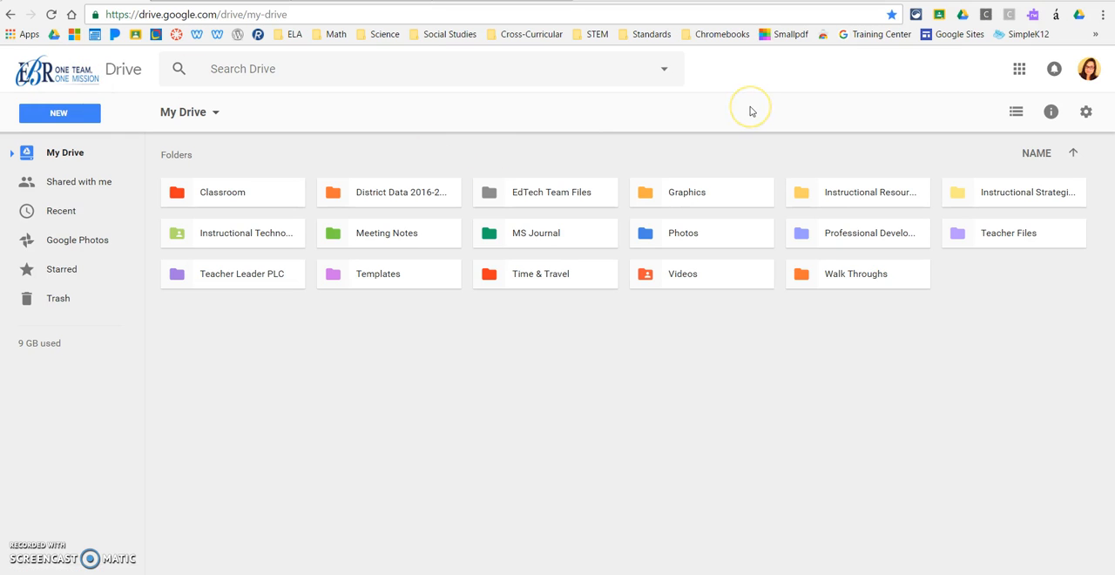
pyautogui.moveTo(971, 152)
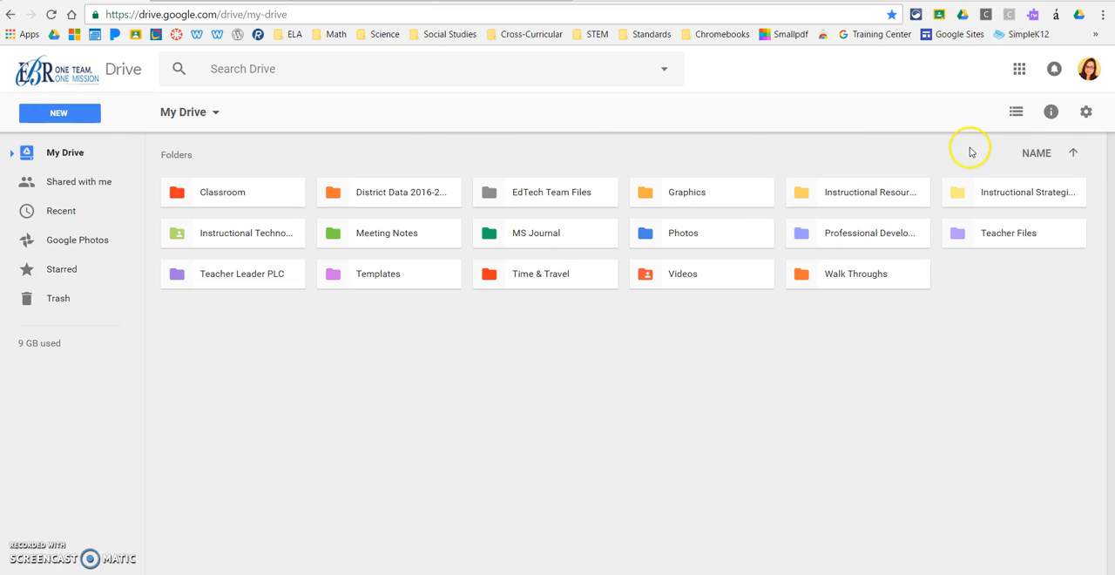
# - Turn off 'Convert uploaded files to Google Docs editor format' in Drive Settings
pyautogui.click(1086, 112)
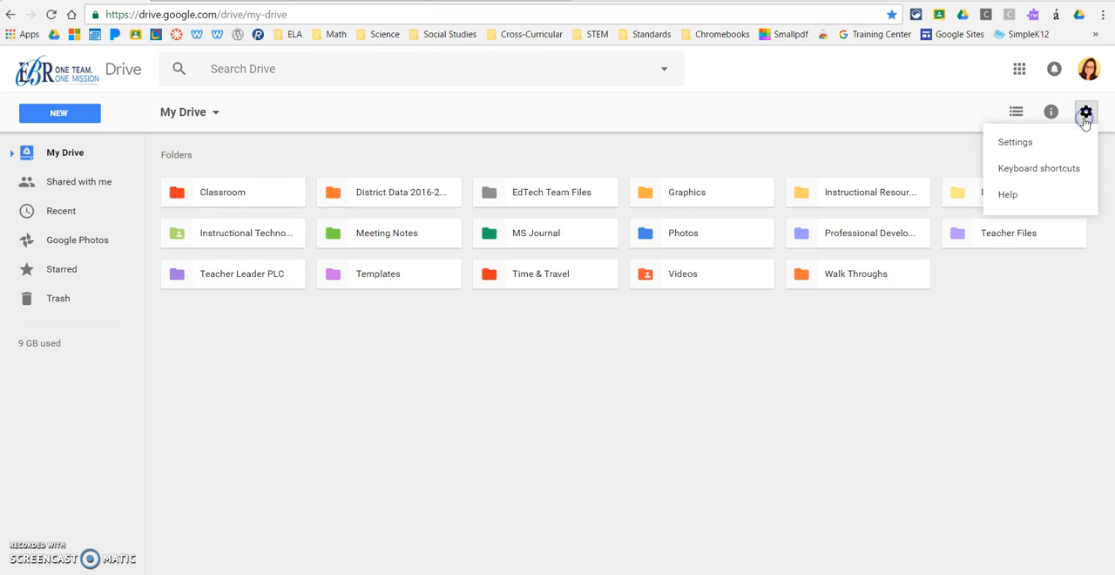
pyautogui.moveTo(1015, 142)
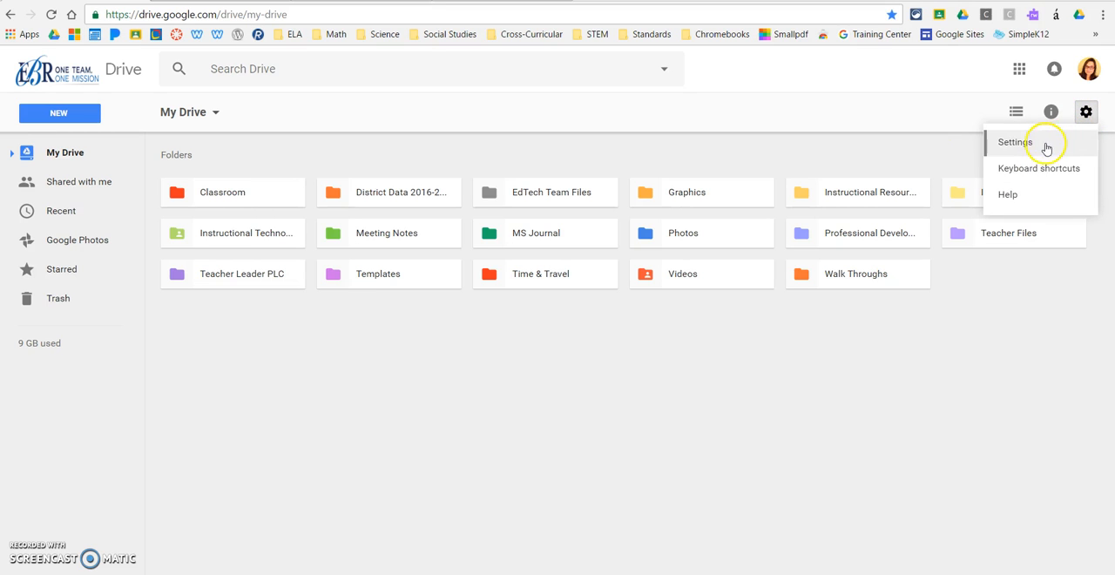
pyautogui.click(1014, 142)
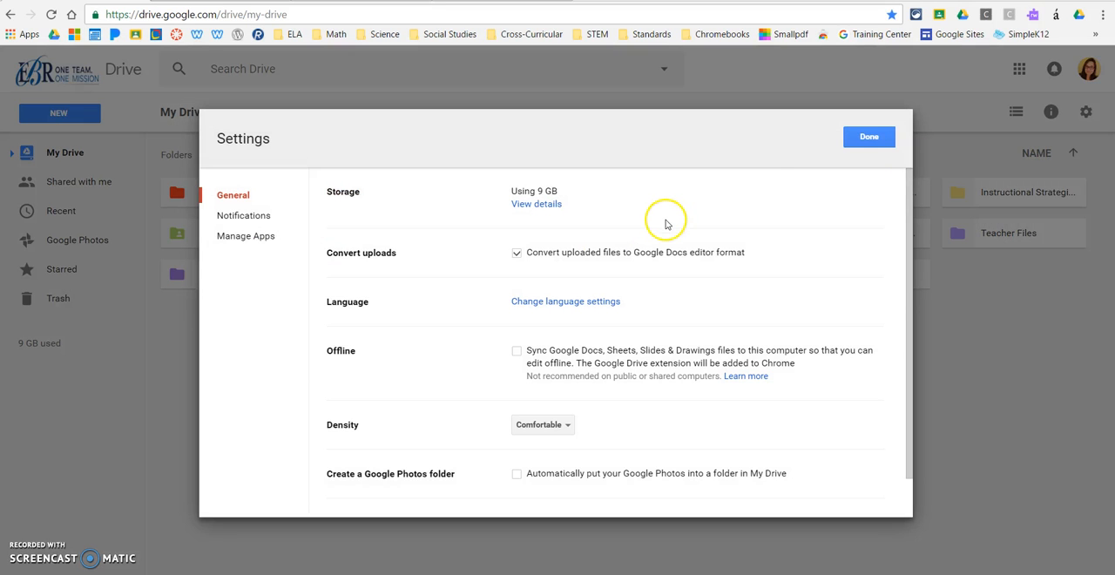
pyautogui.moveTo(392, 252)
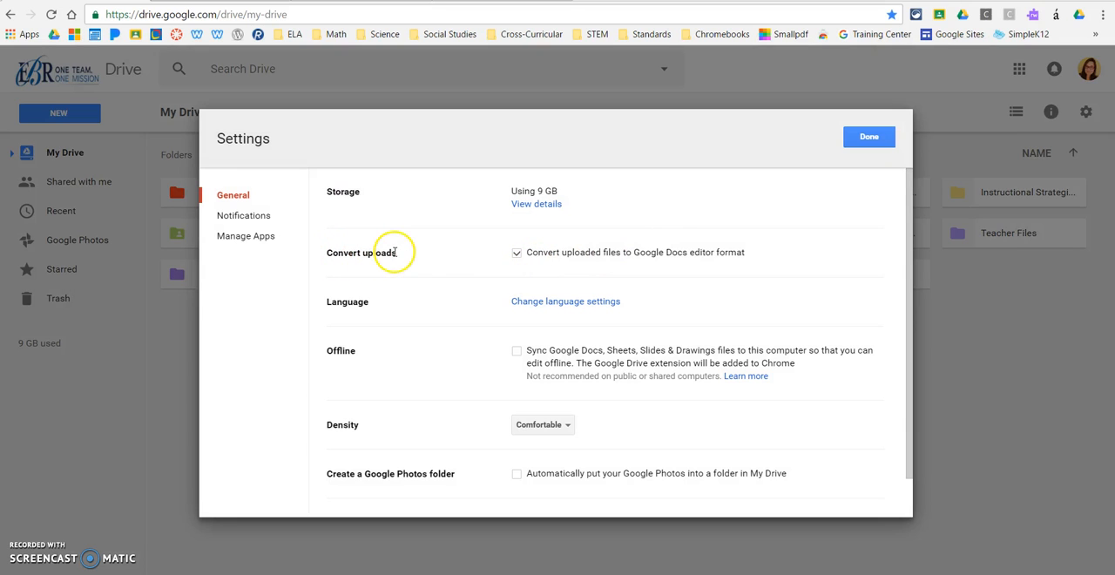
pyautogui.moveTo(636, 265)
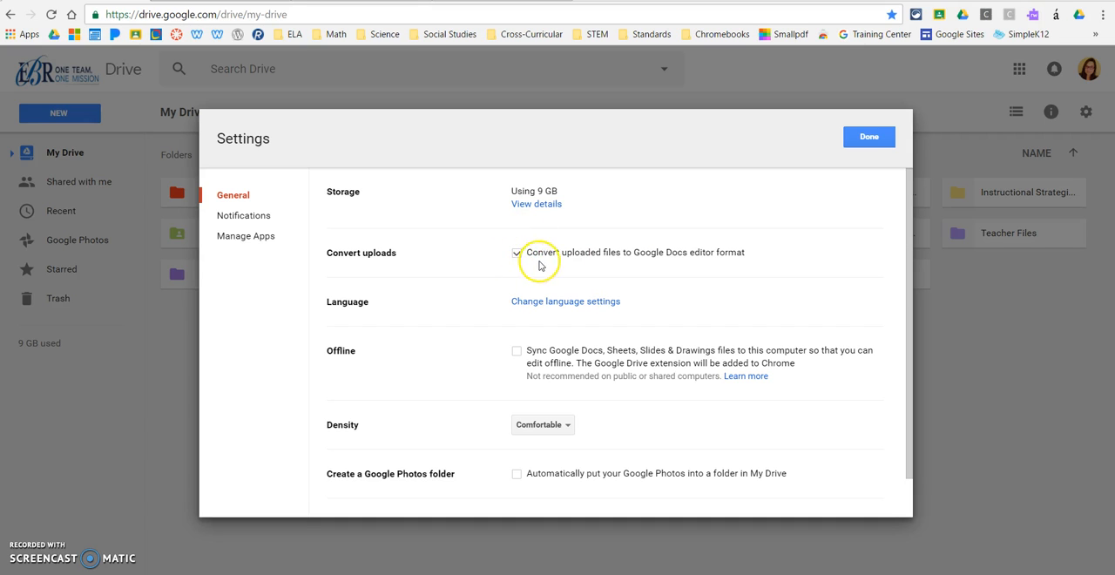
pyautogui.moveTo(581, 272)
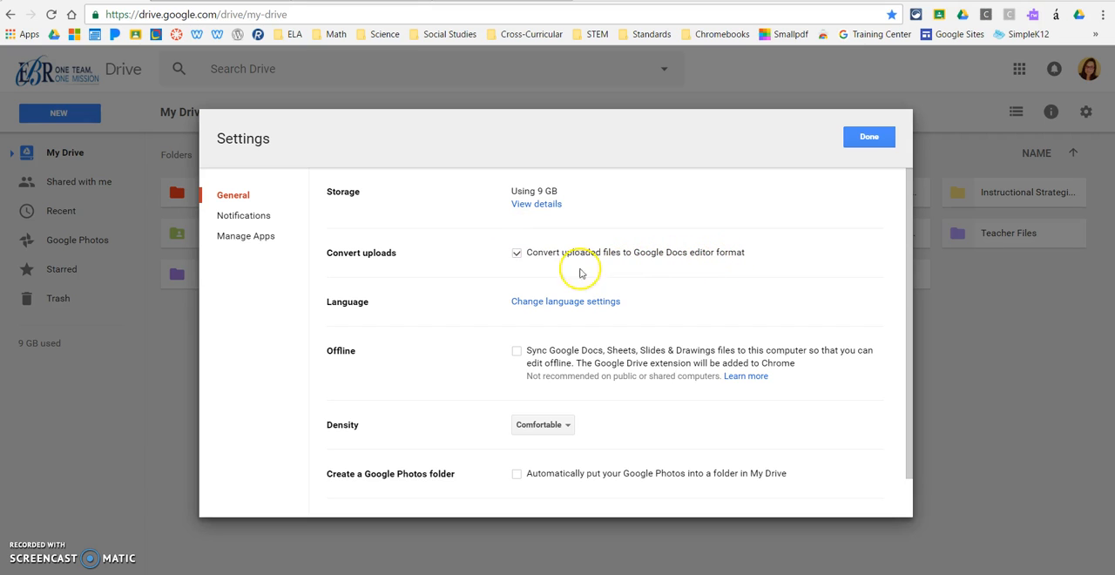
pyautogui.moveTo(515, 263)
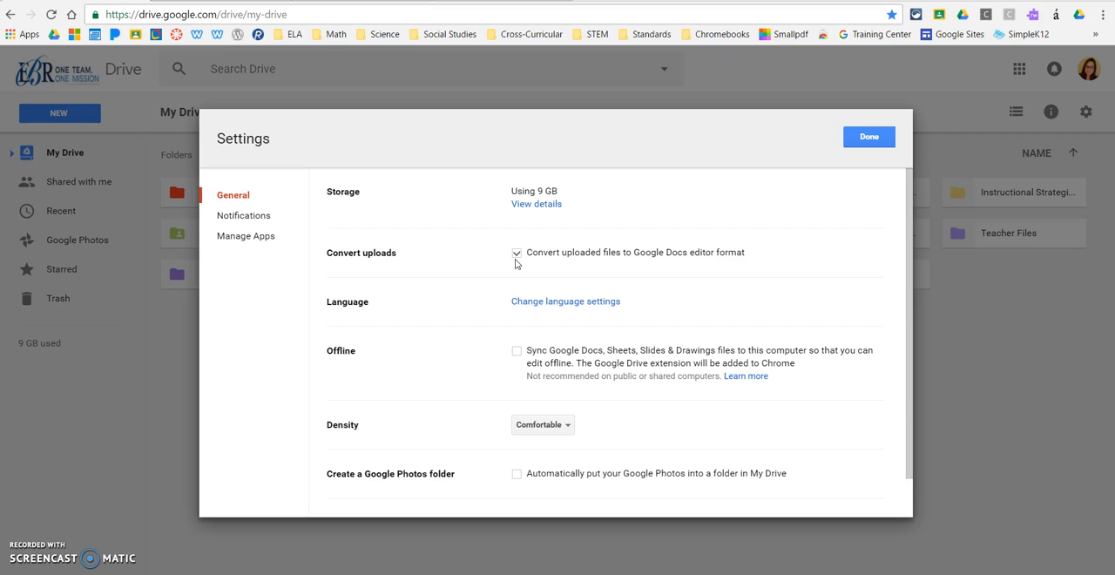
pyautogui.click(516, 251)
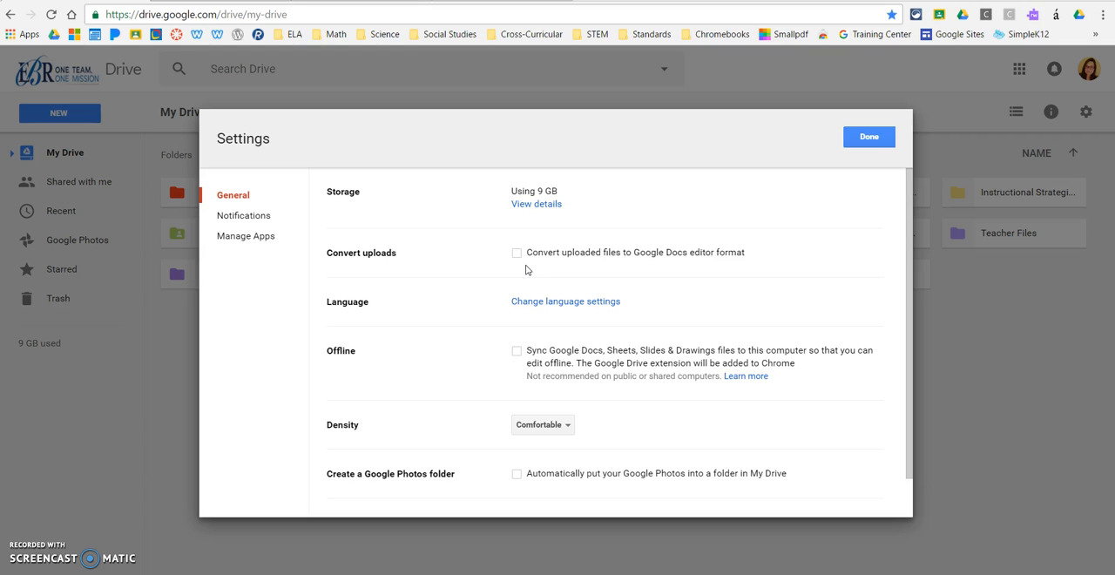
pyautogui.click(516, 252)
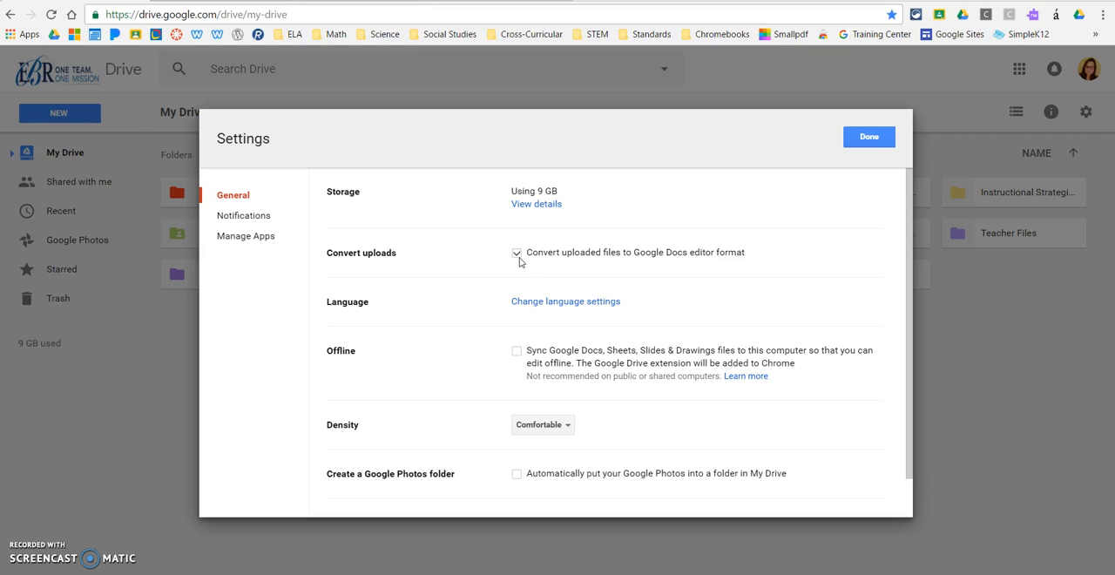
pyautogui.click(516, 252)
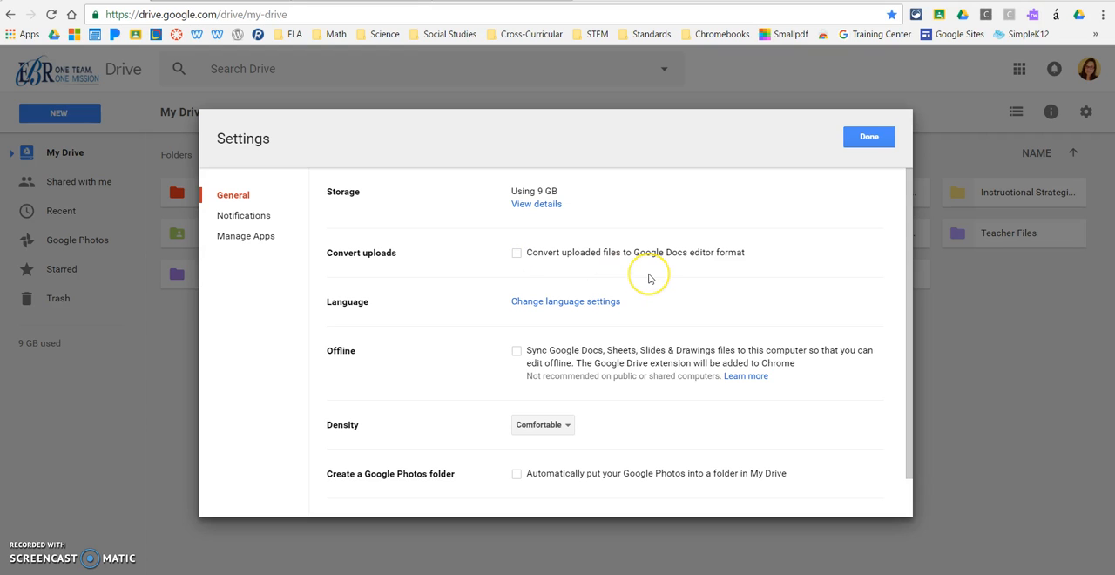
pyautogui.moveTo(649, 278)
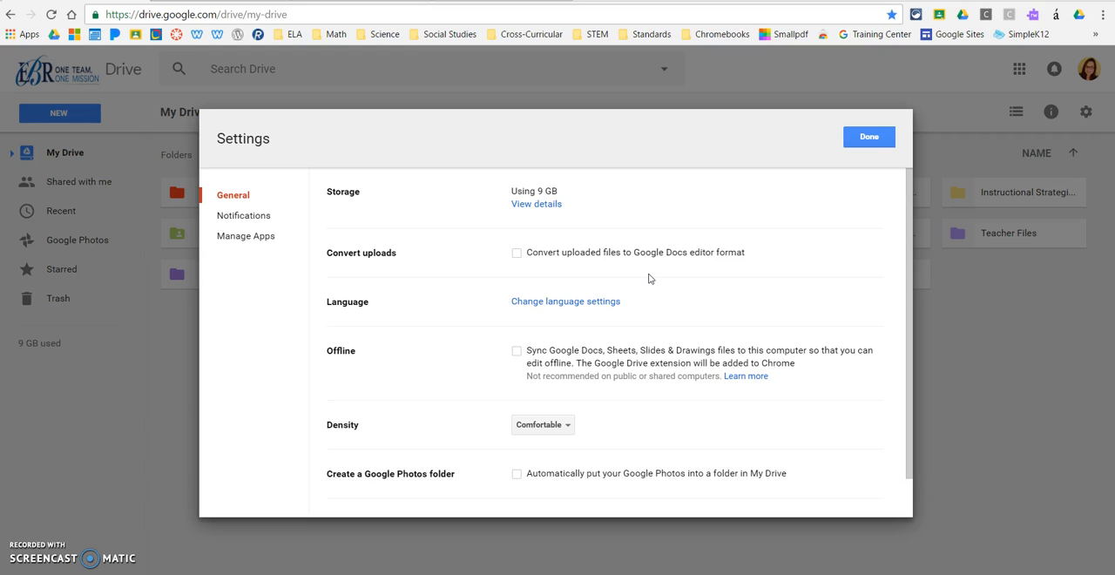
pyautogui.moveTo(523, 266)
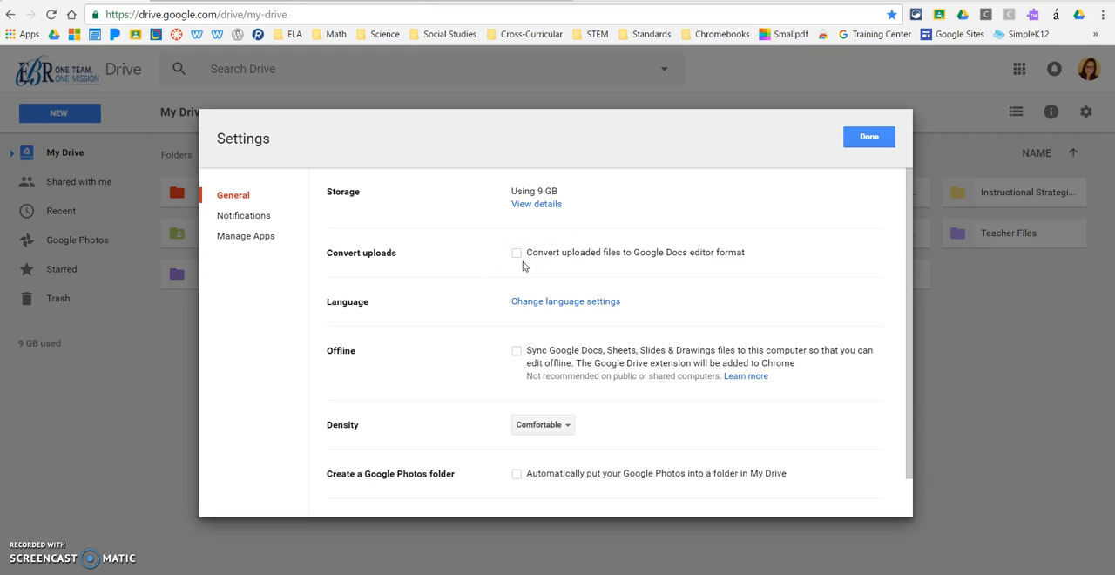
pyautogui.moveTo(869, 137)
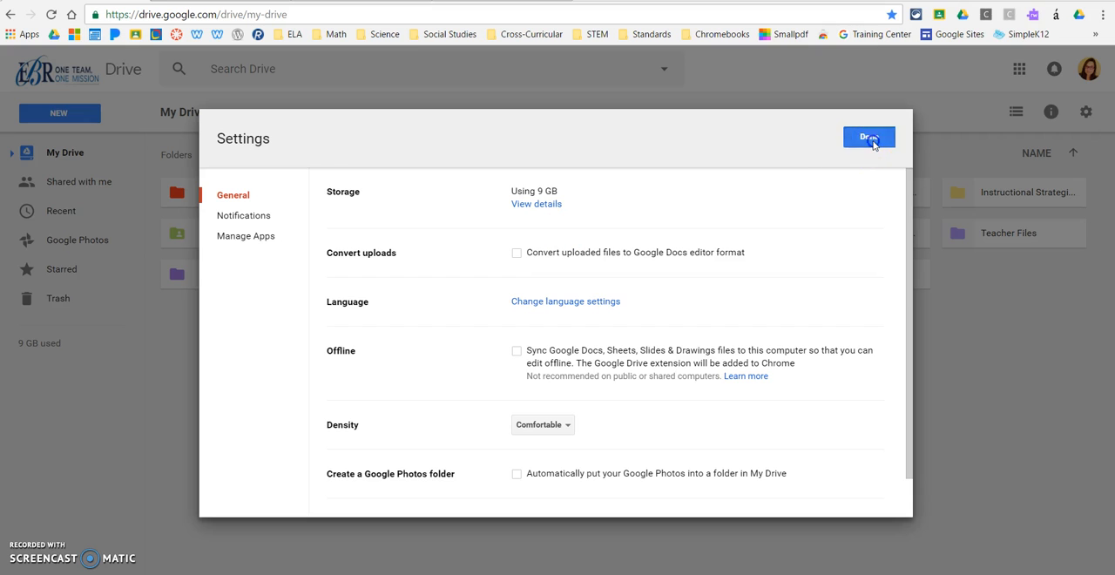
# - Upload 'Example Chromebook Inventory Original Version' from the Desktop into My Drive
pyautogui.click(869, 137)
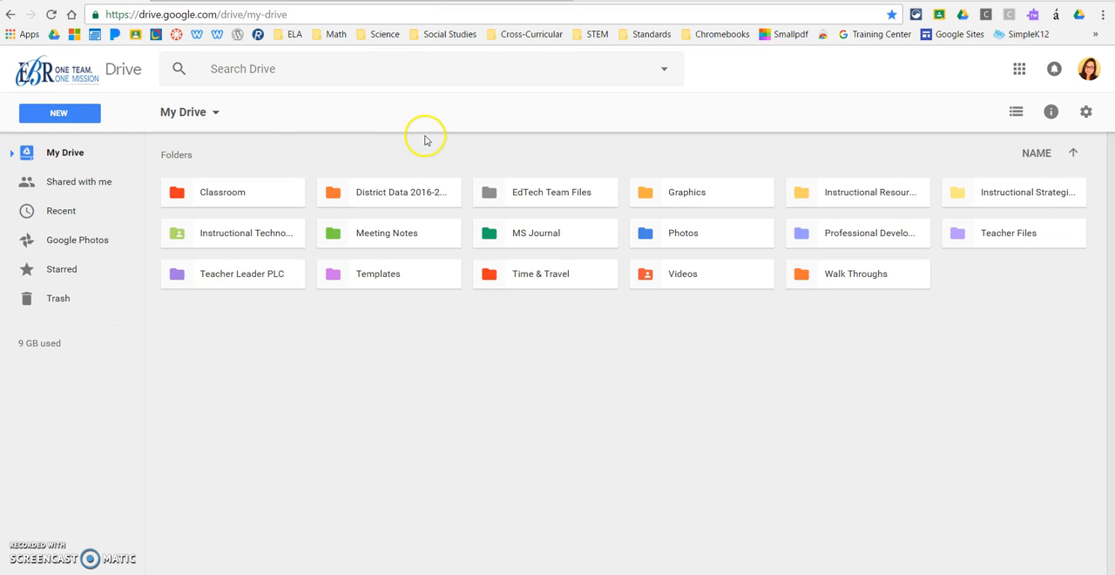
pyautogui.click(60, 112)
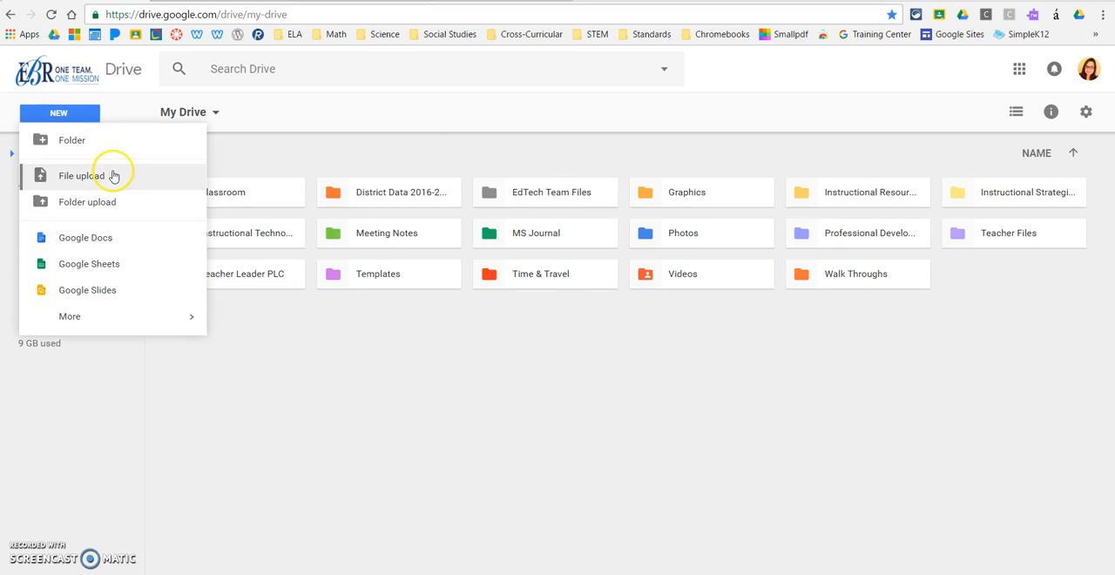
pyautogui.click(81, 175)
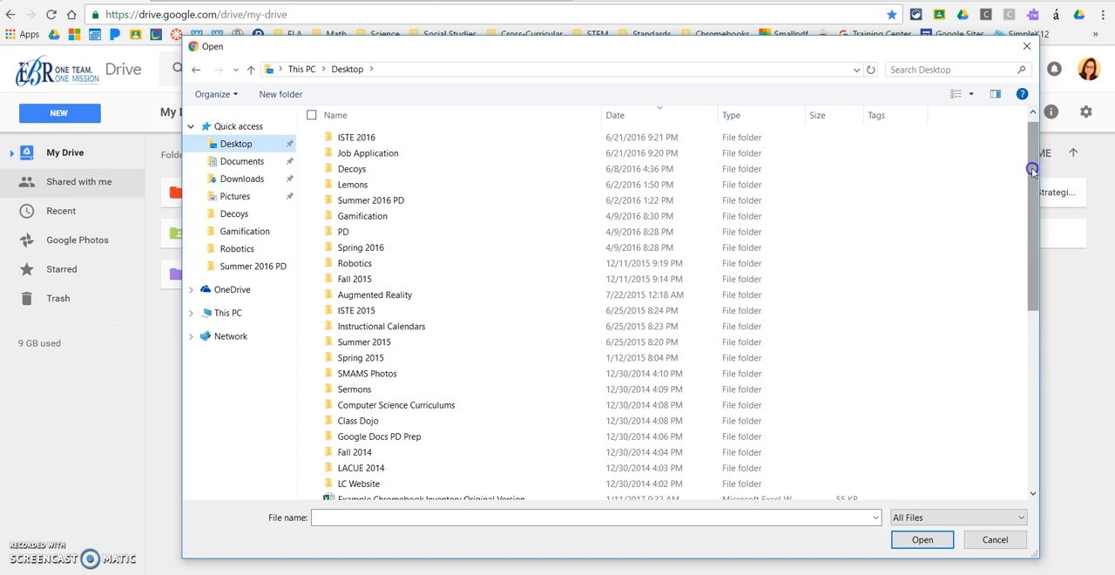
pyautogui.scroll(-3)
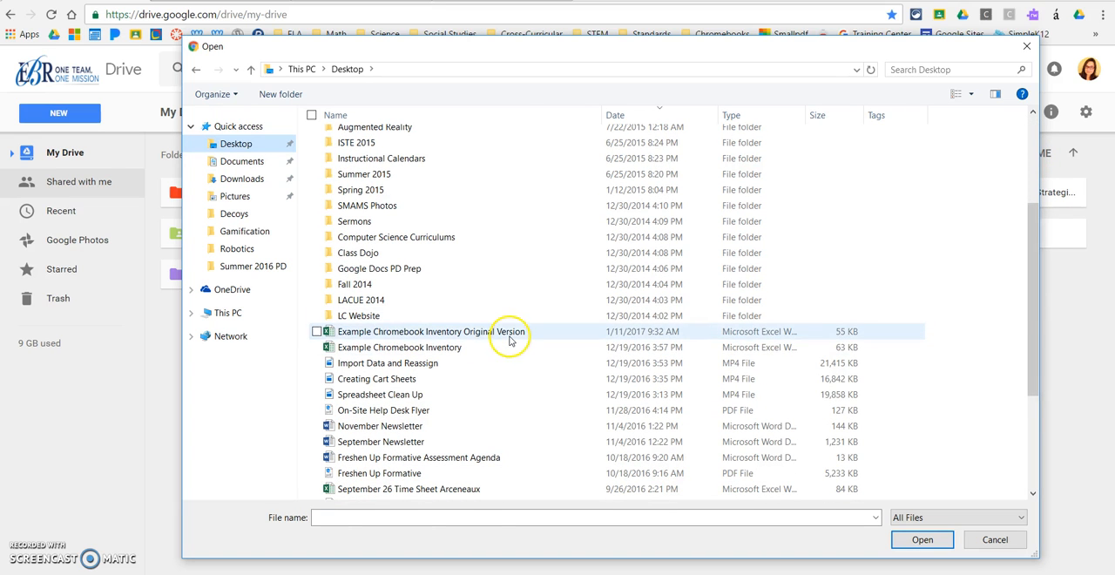
pyautogui.click(430, 332)
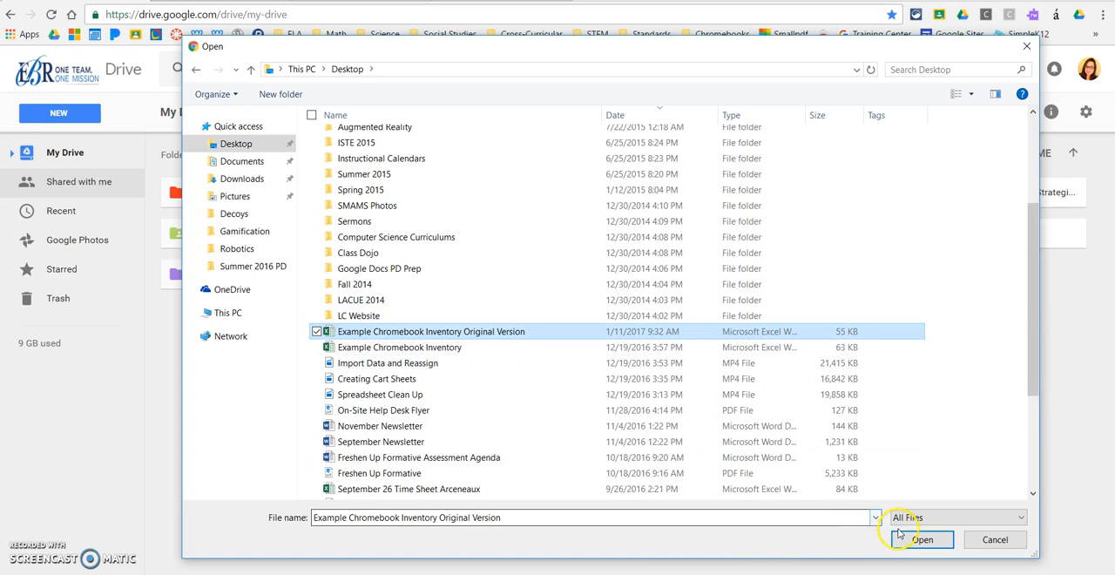
pyautogui.click(922, 540)
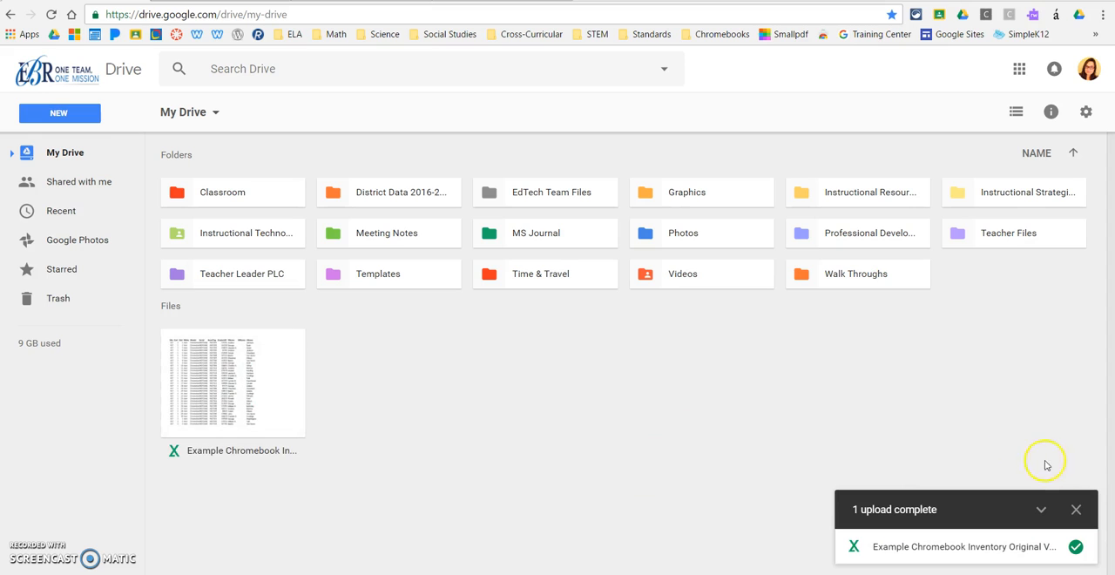
pyautogui.moveTo(1076, 508)
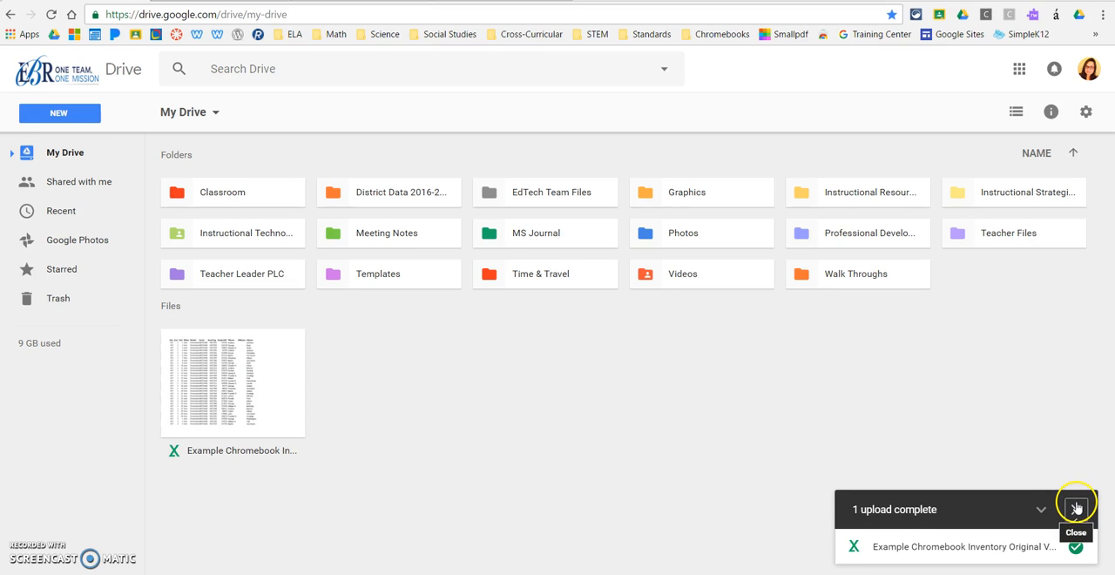
# - Close the upload-complete notice and confirm upload conversion is still off in Settings
pyautogui.click(1076, 510)
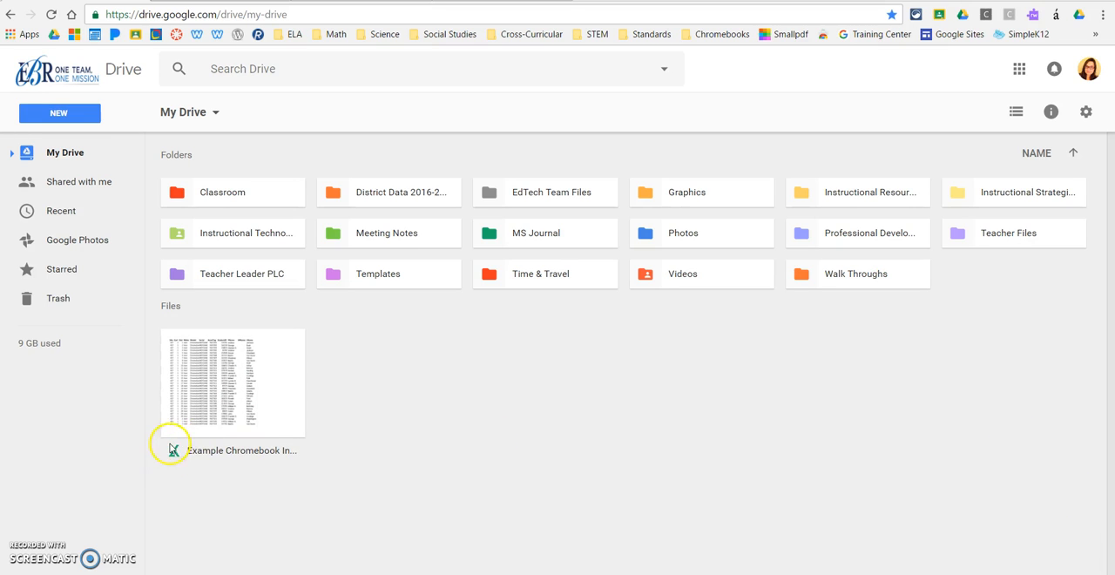
pyautogui.moveTo(1068, 122)
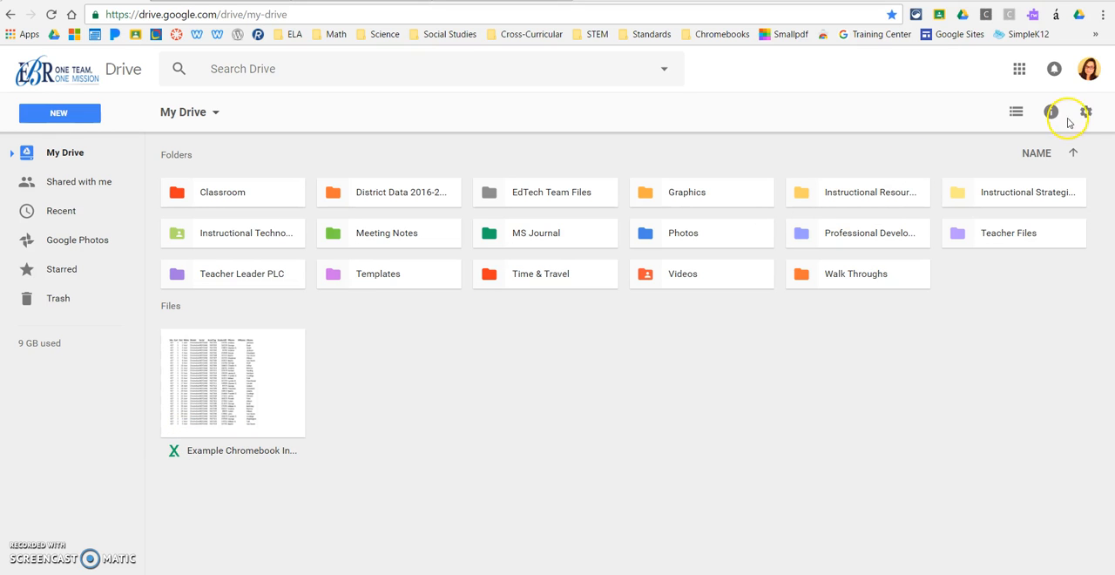
pyautogui.click(1085, 111)
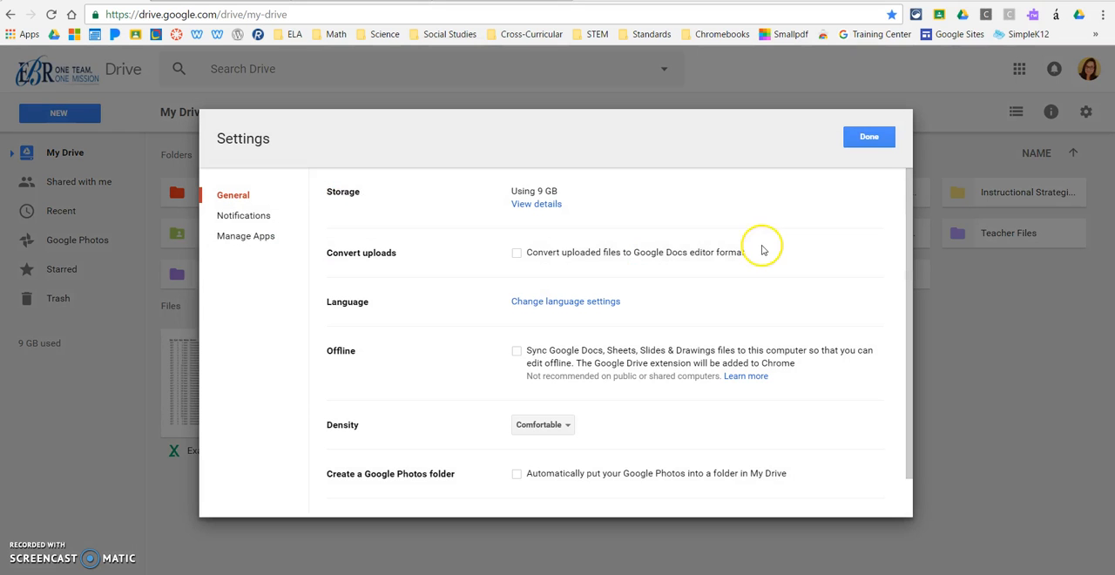
pyautogui.moveTo(584, 264)
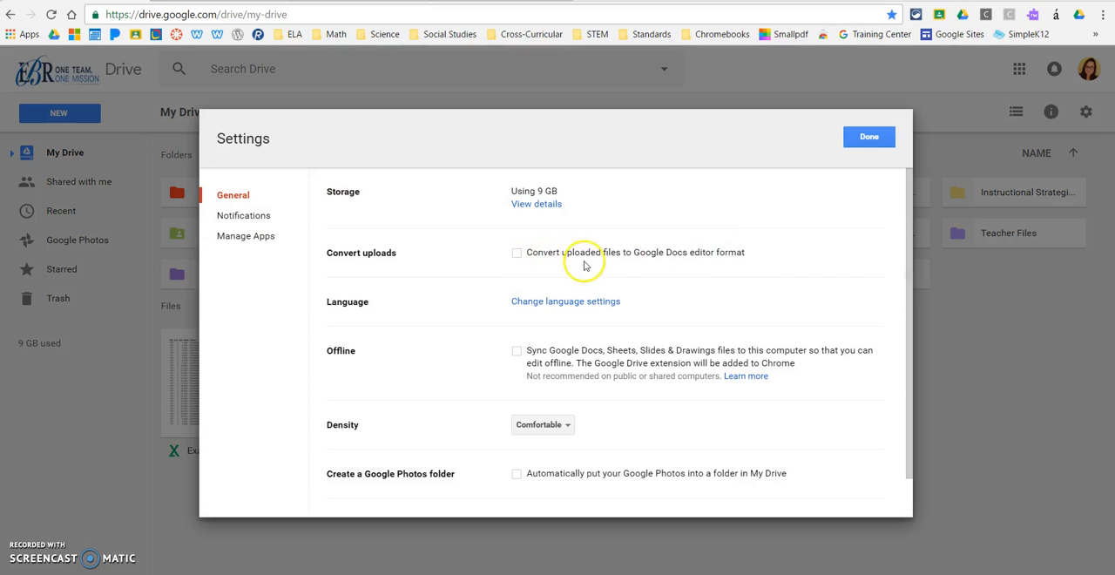
pyautogui.moveTo(835, 163)
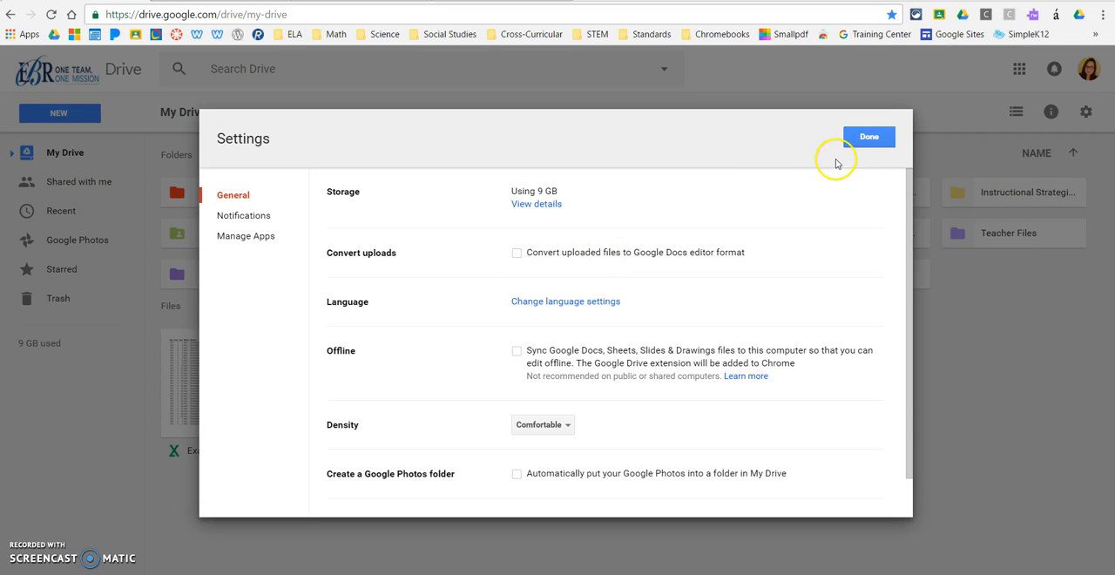
pyautogui.click(869, 137)
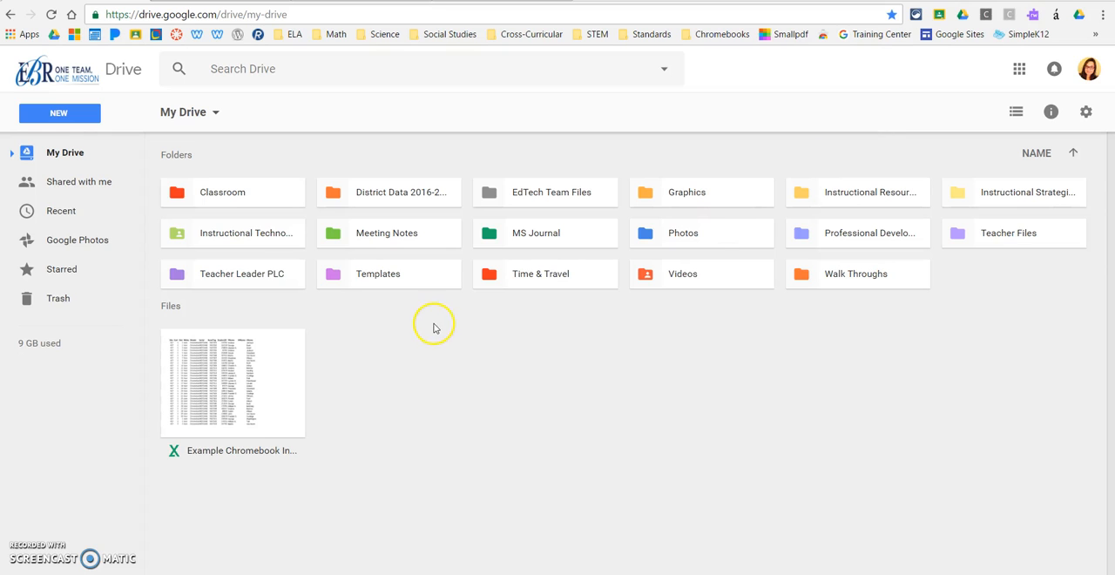
# - Open the uploaded inventory workbook with Google Sheets from its More actions menu
pyautogui.click(233, 383)
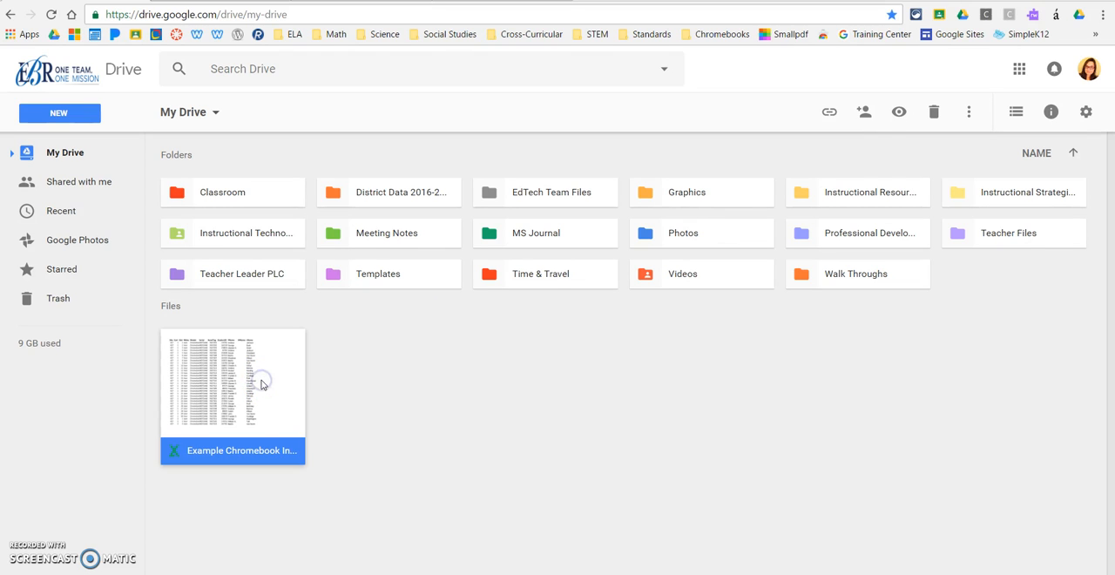
pyautogui.moveTo(182, 410)
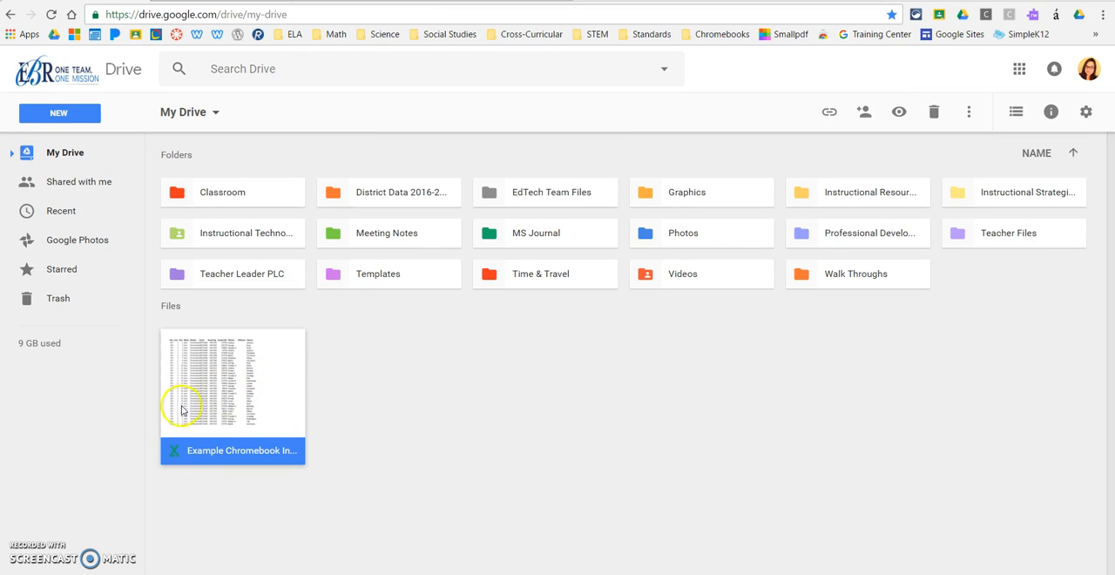
pyautogui.moveTo(346, 351)
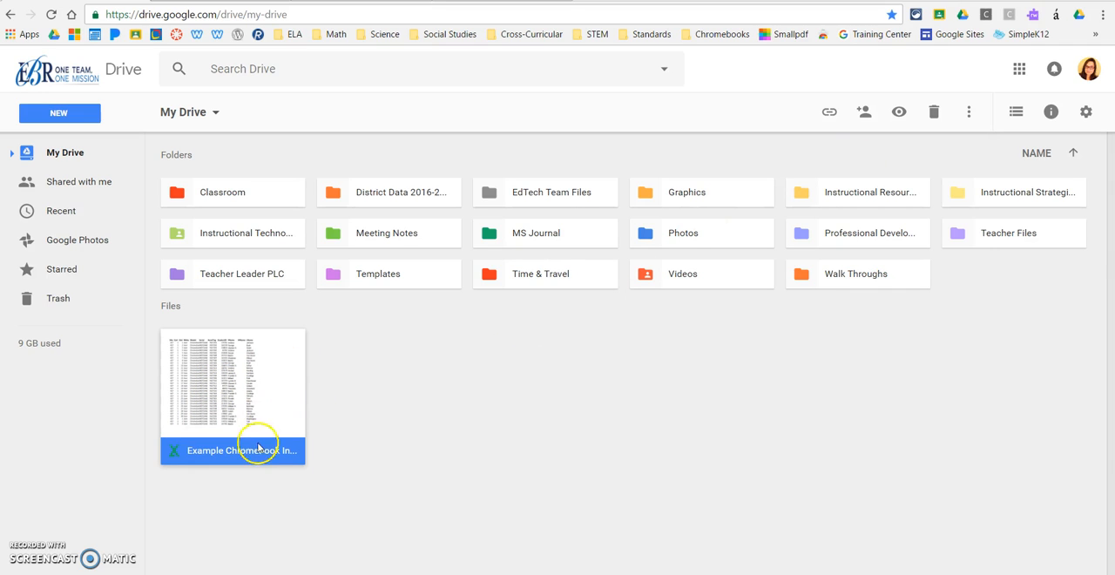
pyautogui.moveTo(968, 112)
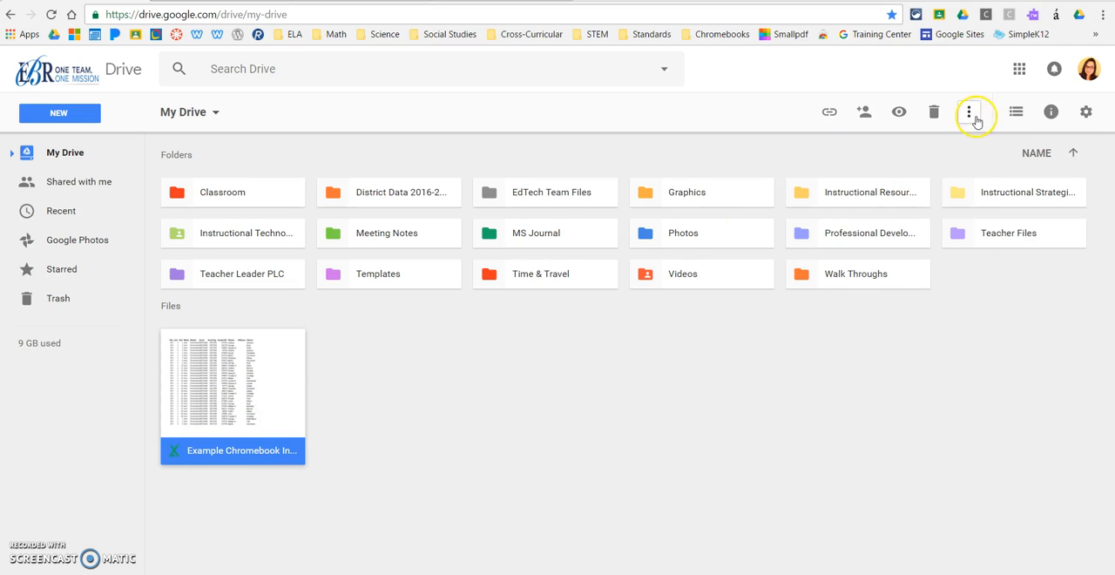
pyautogui.click(969, 111)
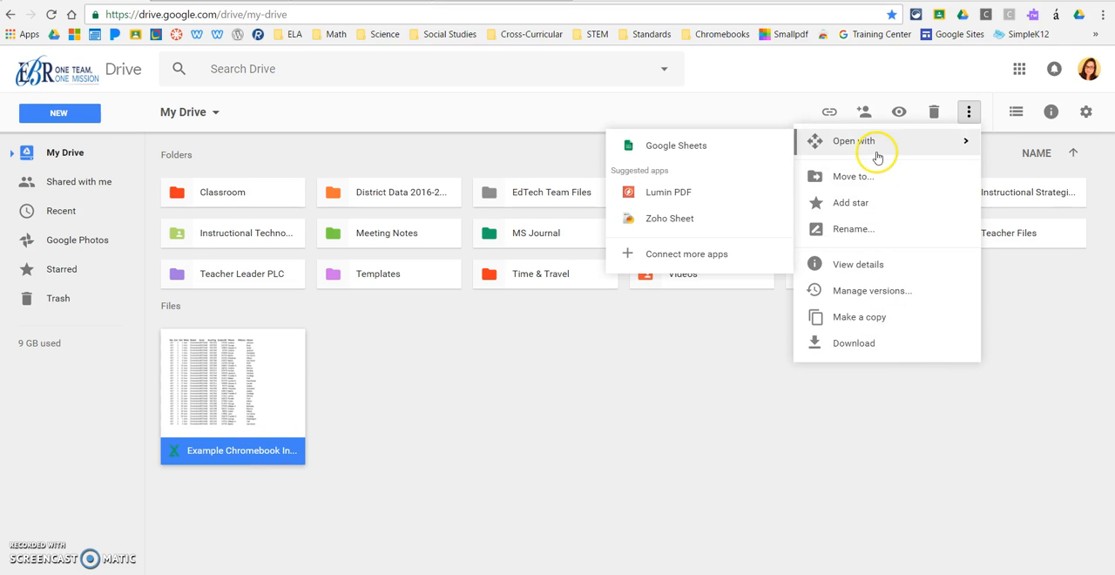
pyautogui.click(675, 145)
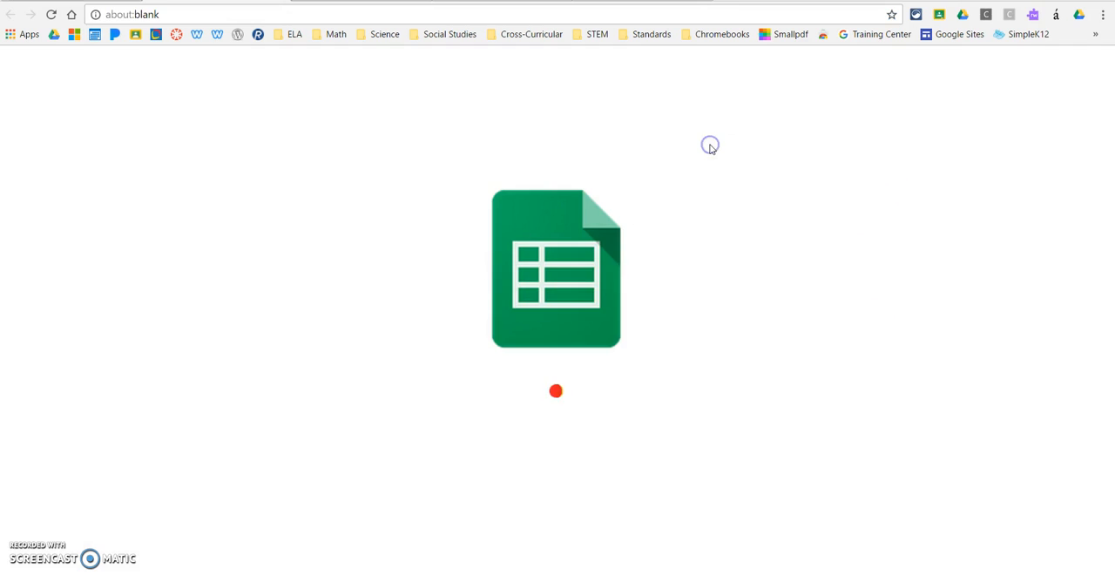